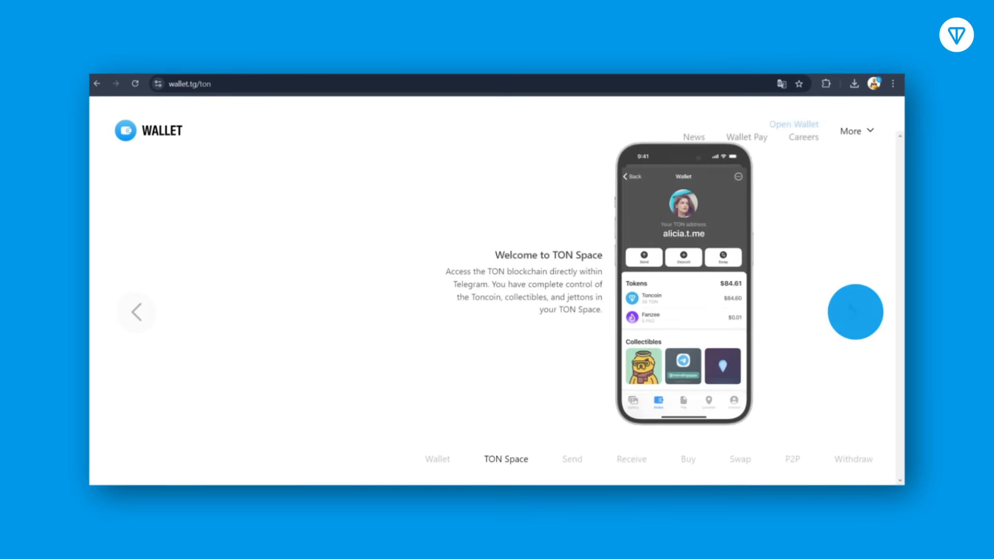
Advance the carousel past the TON Space slide to the Send feature.
left_click(855, 311)
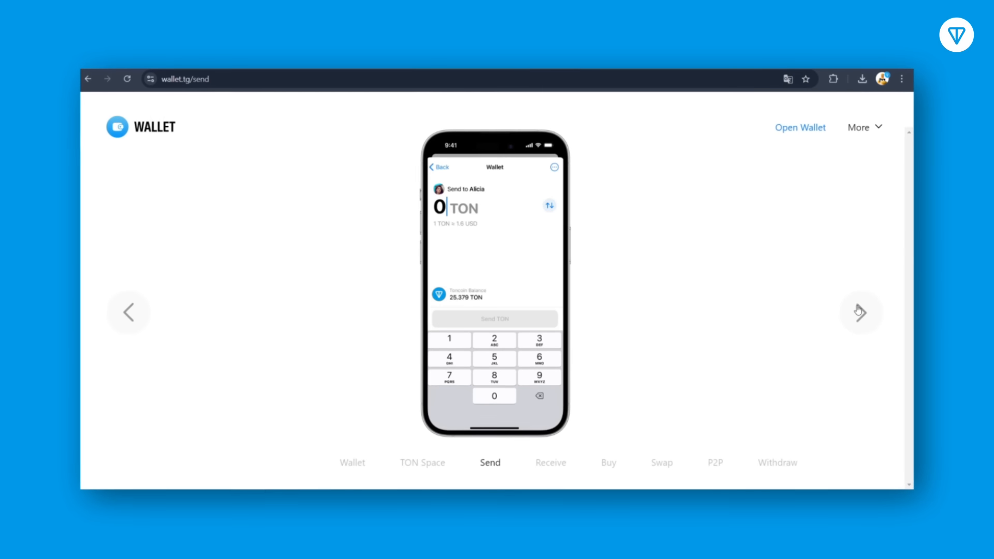